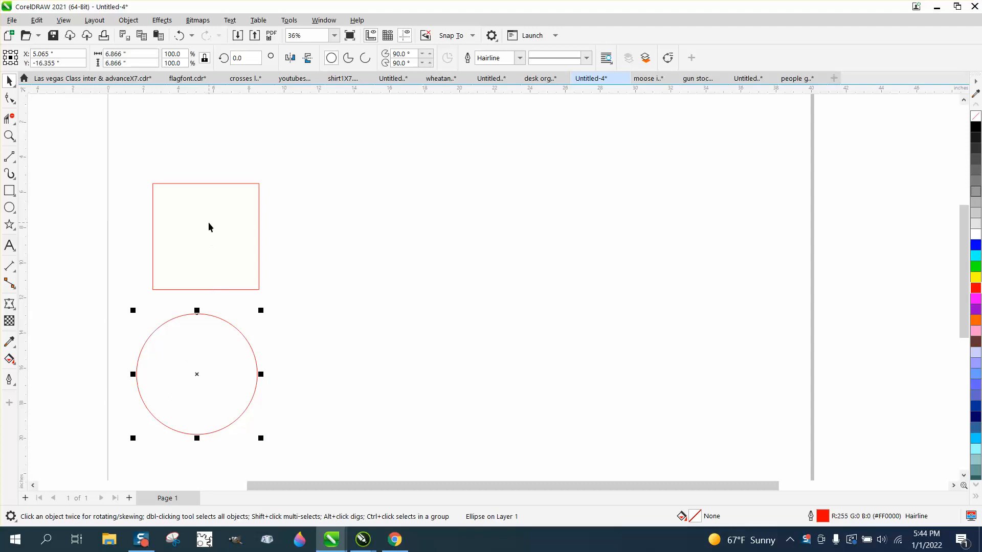
Select the red square and apply Transform Position copies to form a touching row
{"action": "left_click", "coordinate": [206, 237]}
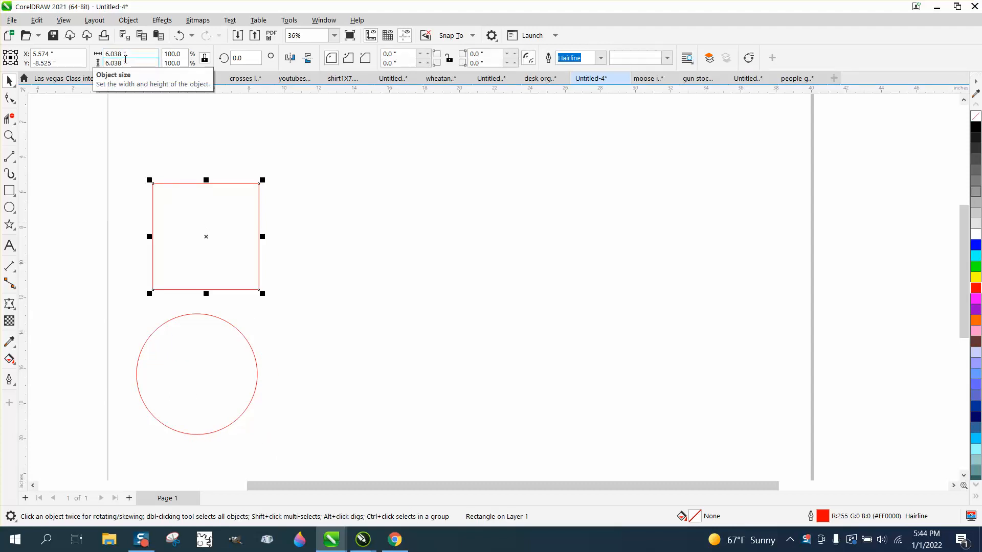
{"action": "mouse_move", "coordinate": [209, 227]}
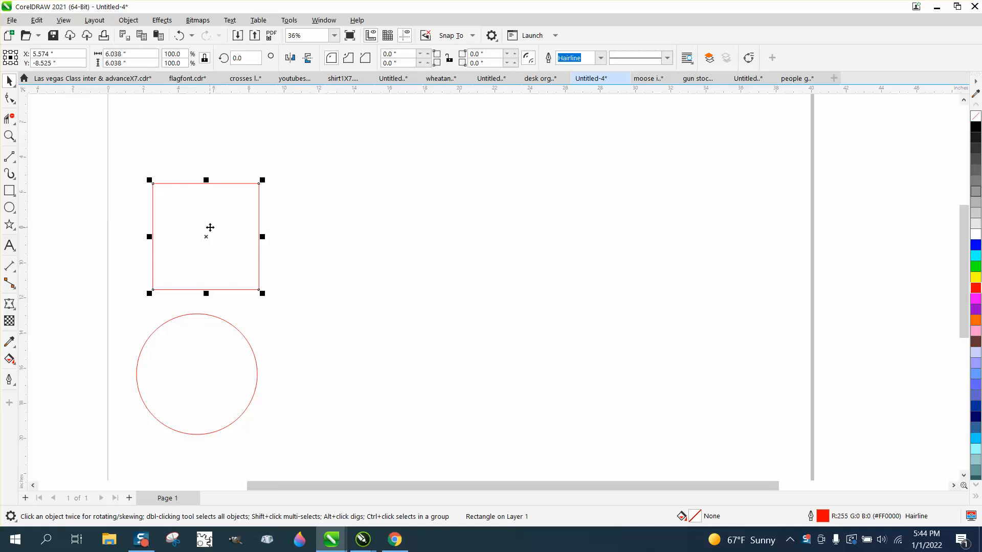
{"action": "left_click", "coordinate": [875, 207]}
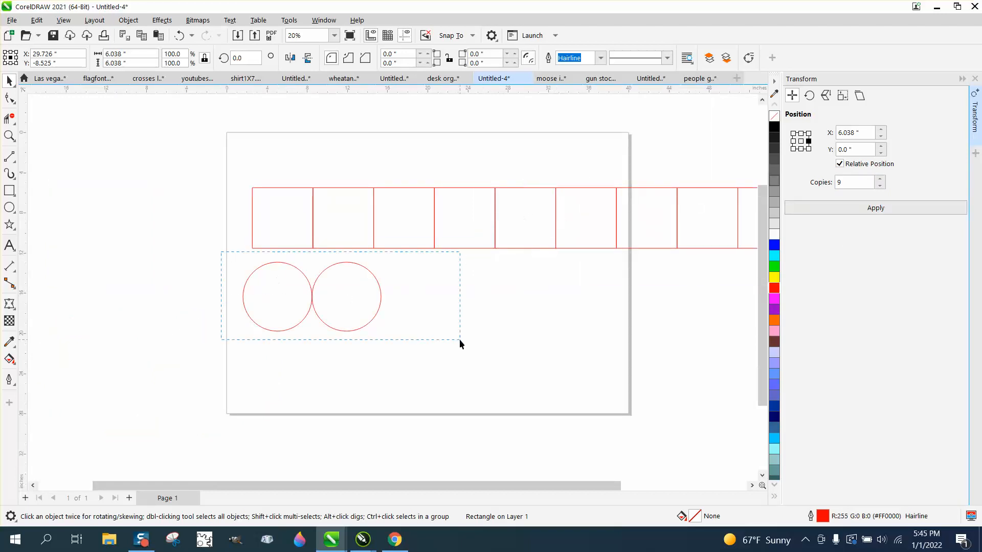
{"action": "left_click", "coordinate": [421, 318]}
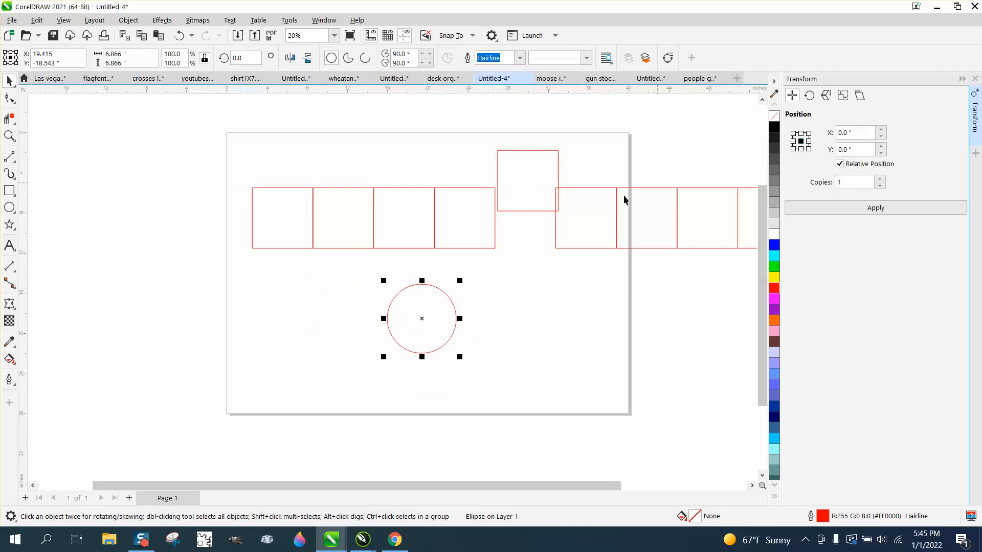
{"action": "mouse_move", "coordinate": [157, 139]}
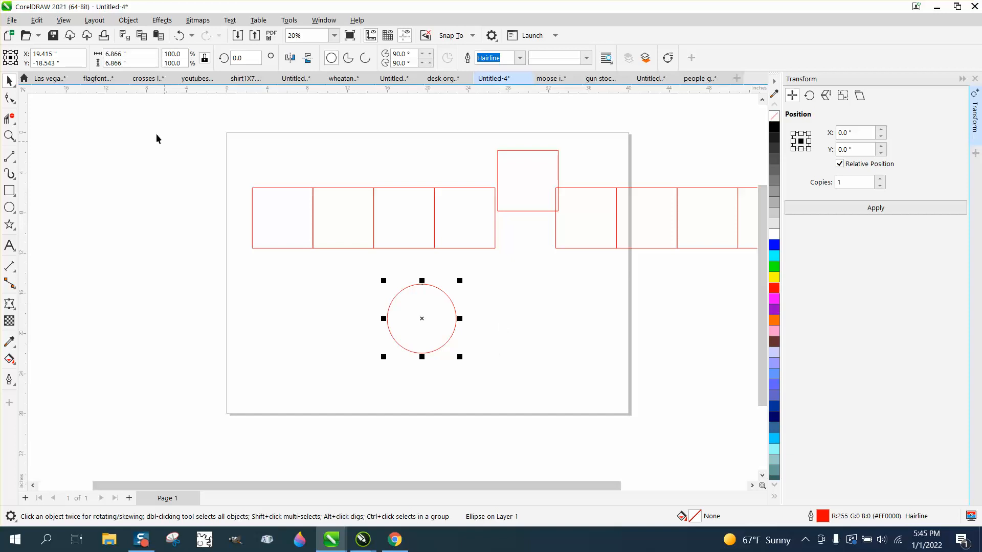